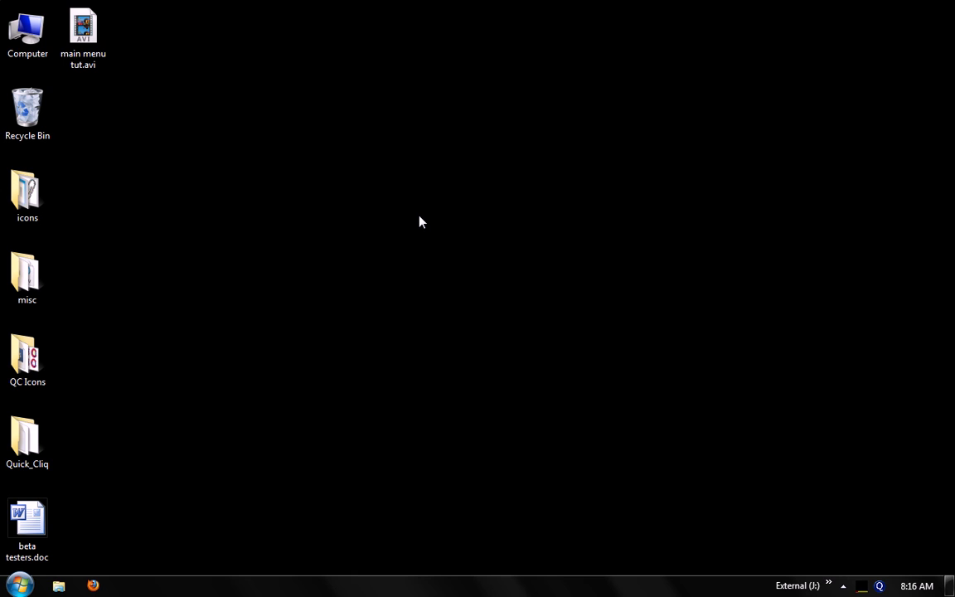
{"action": "mouse_move", "coordinate": [417, 209]}
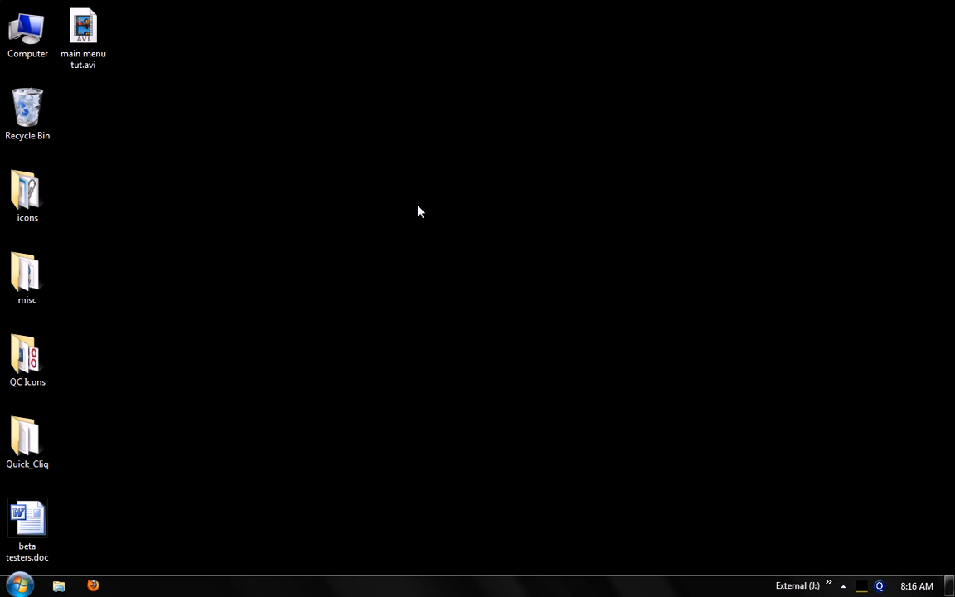
{"action": "mouse_move", "coordinate": [444, 215]}
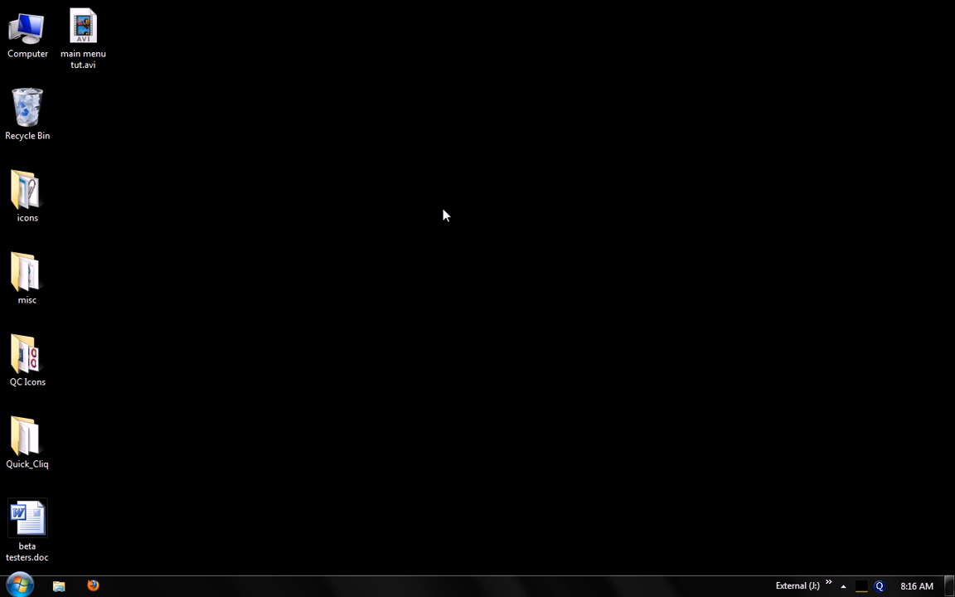
{"action": "mouse_move", "coordinate": [507, 252]}
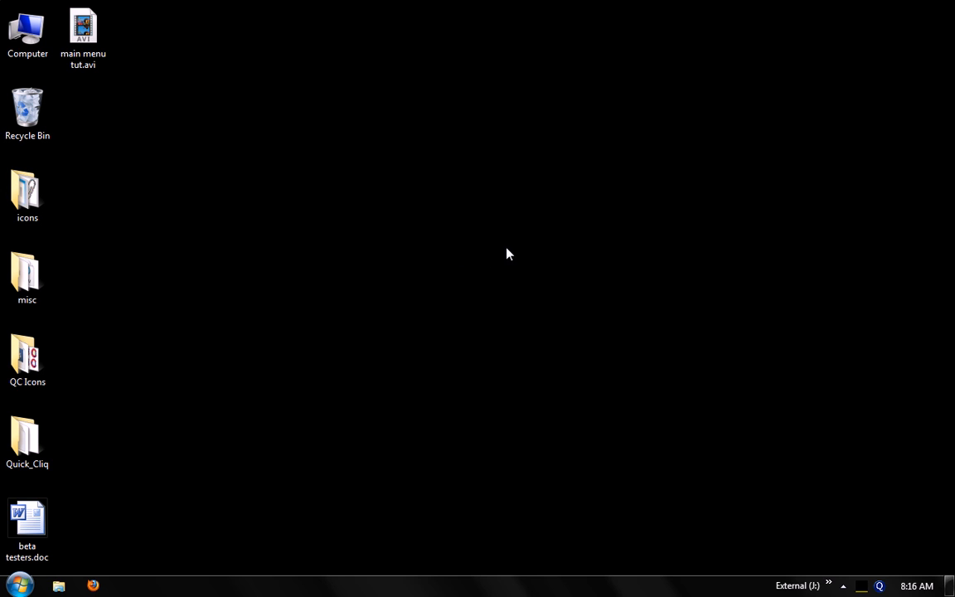
{"action": "mouse_move", "coordinate": [491, 243]}
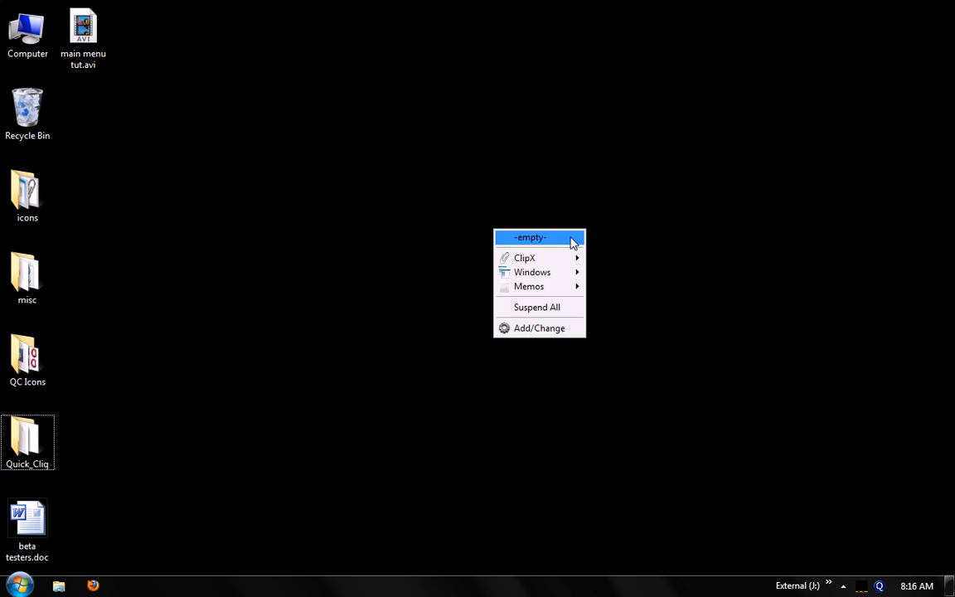
{"action": "mouse_move", "coordinate": [565, 242]}
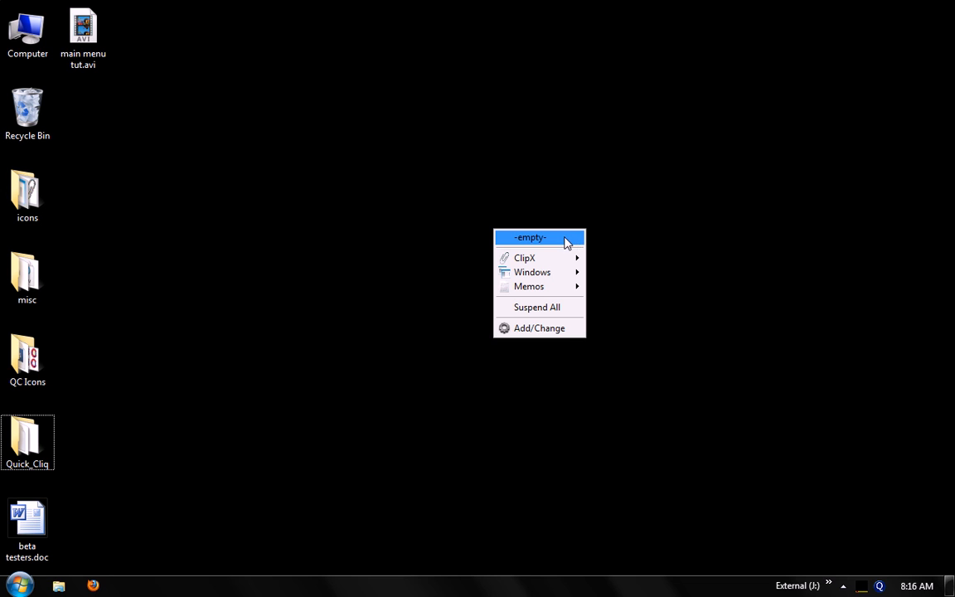
{"action": "mouse_move", "coordinate": [548, 307]}
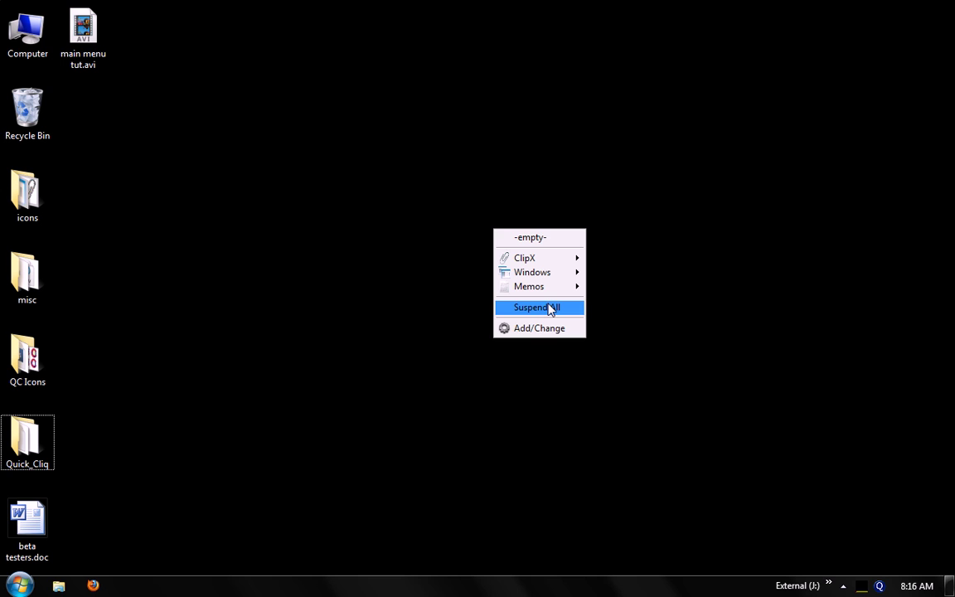
{"action": "mouse_move", "coordinate": [567, 312]}
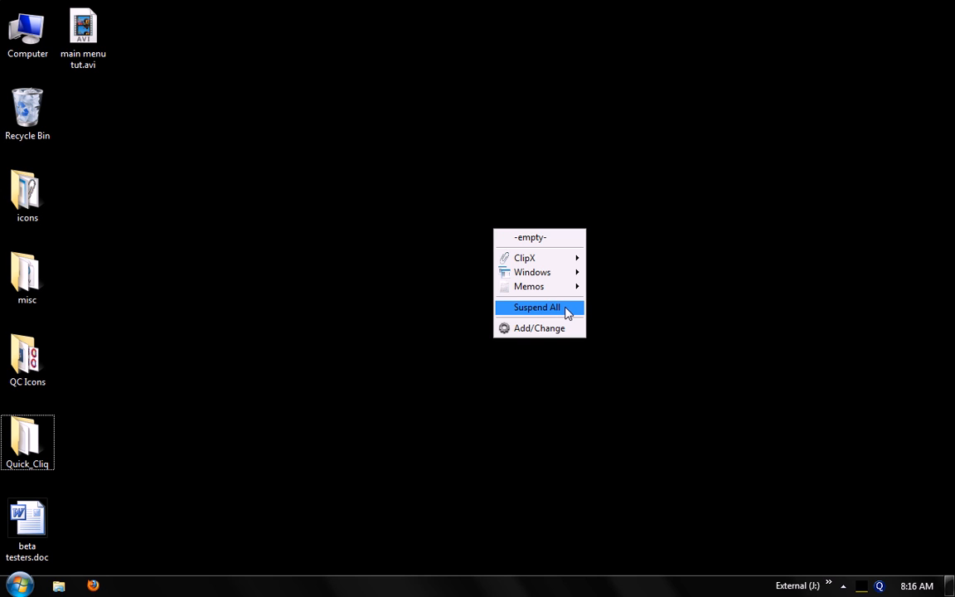
{"action": "mouse_move", "coordinate": [575, 317]}
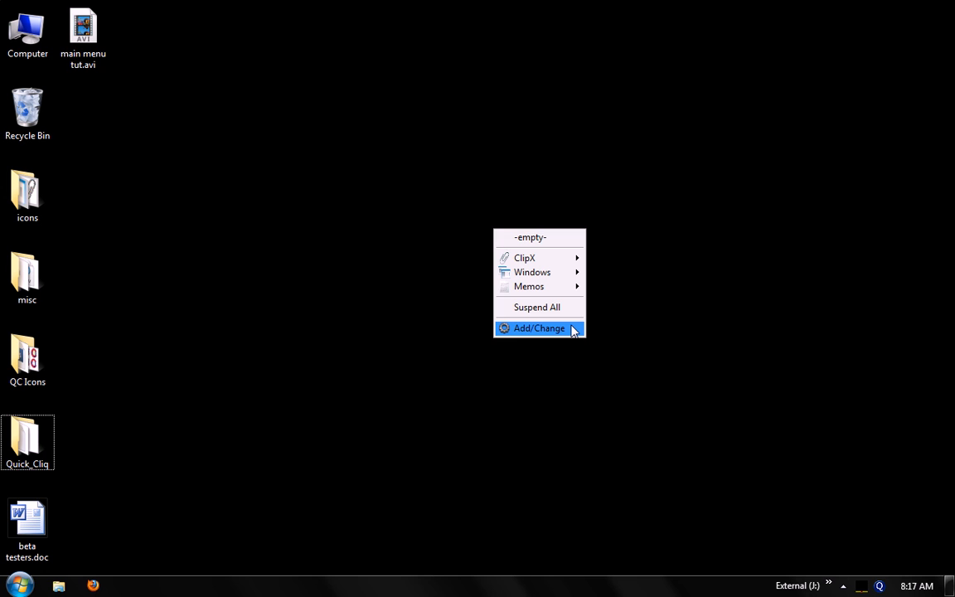
Rename the -empty- placeholder entry in the editor to 'my item'
{"action": "left_click", "coordinate": [538, 328]}
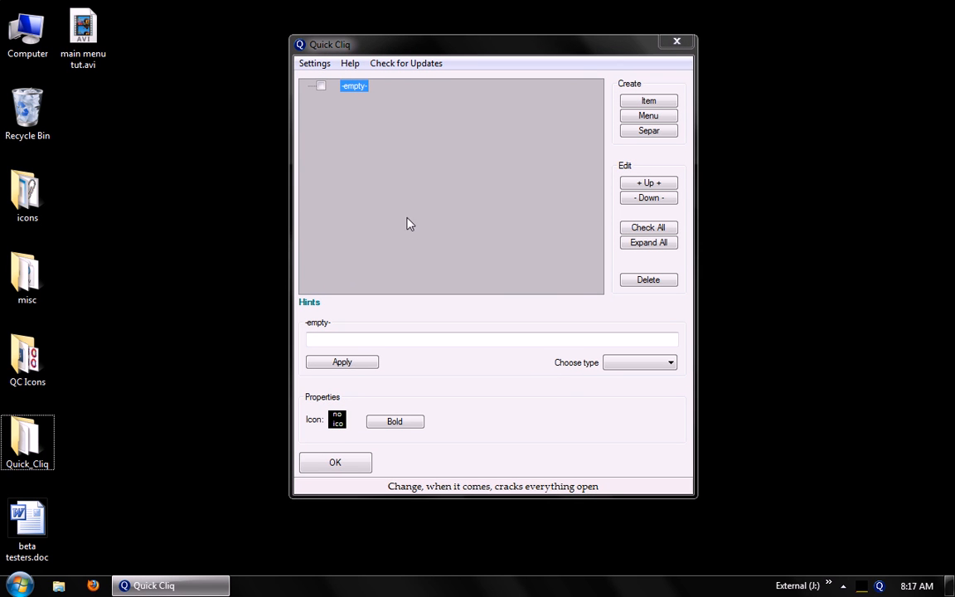
{"action": "mouse_move", "coordinate": [381, 109]}
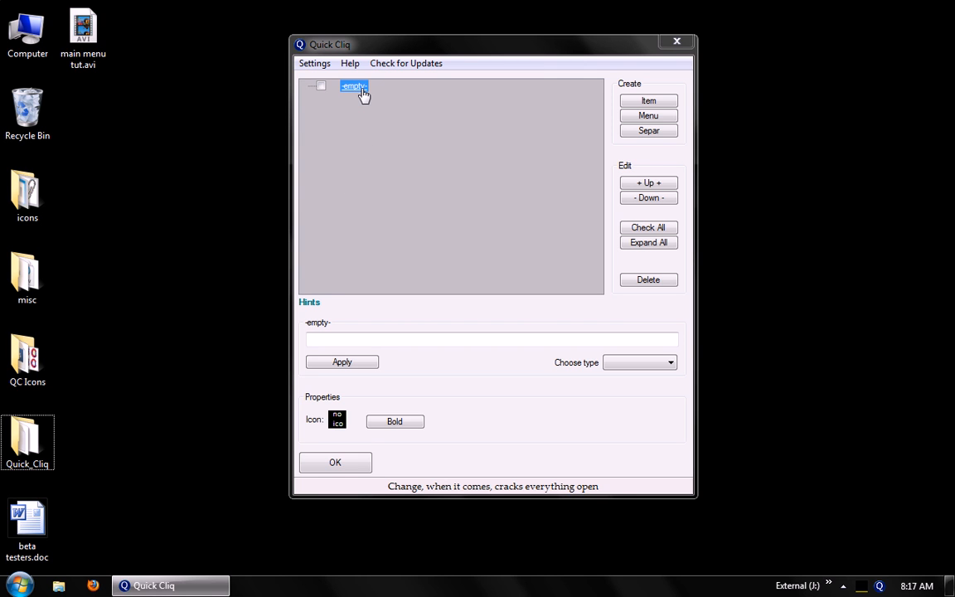
{"action": "mouse_move", "coordinate": [422, 222]}
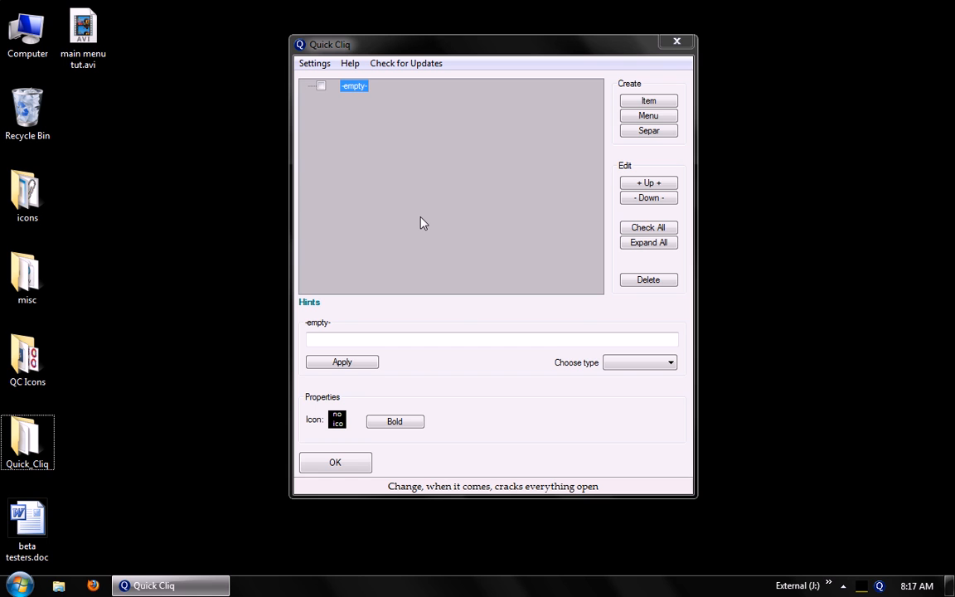
{"action": "mouse_move", "coordinate": [355, 109]}
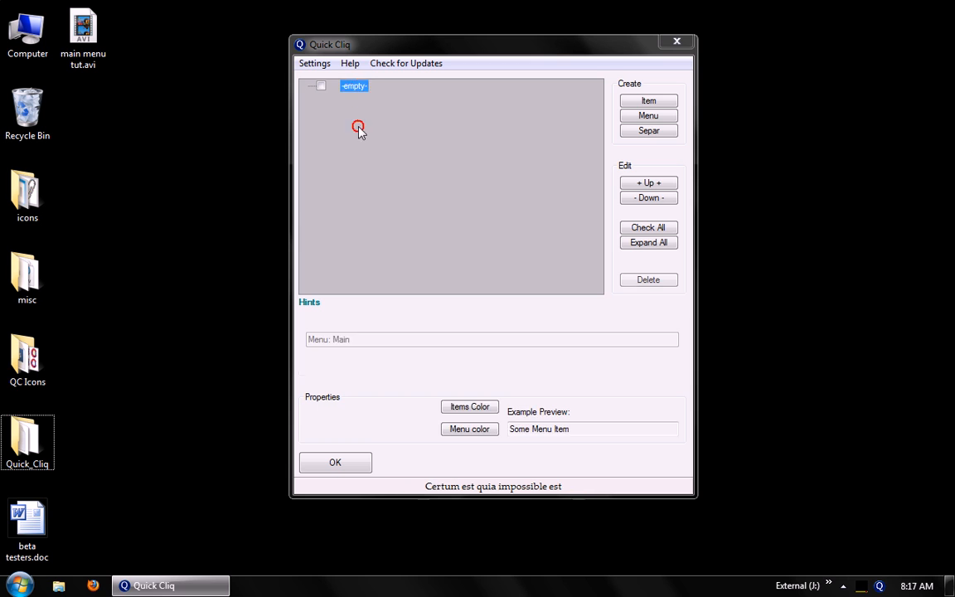
{"action": "right_click", "coordinate": [357, 129]}
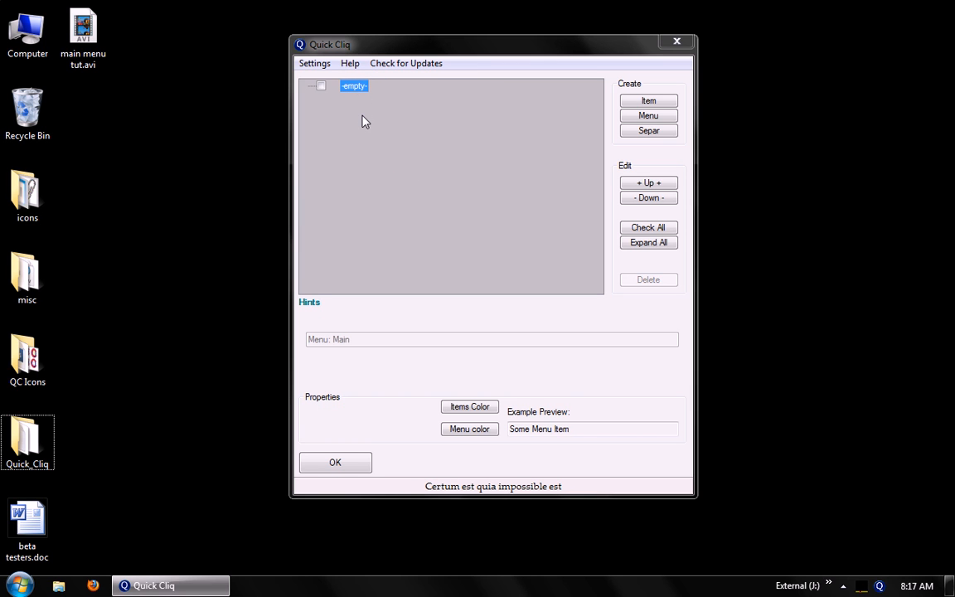
{"action": "type", "text": "my item"}
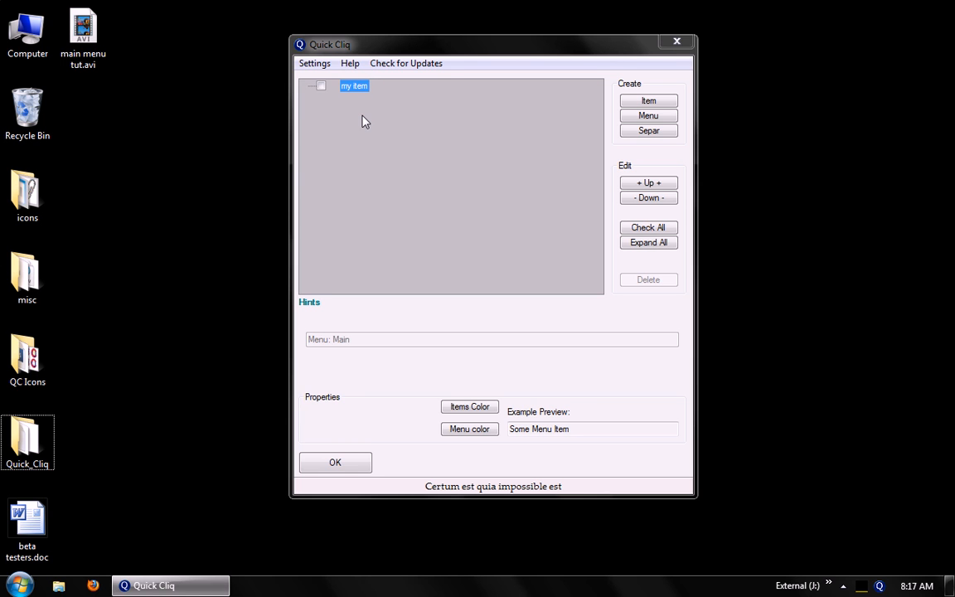
Select 'my item' and show its target type choices: FILE, FOLDER, EMAIL, URL
{"action": "left_click", "coordinate": [355, 86]}
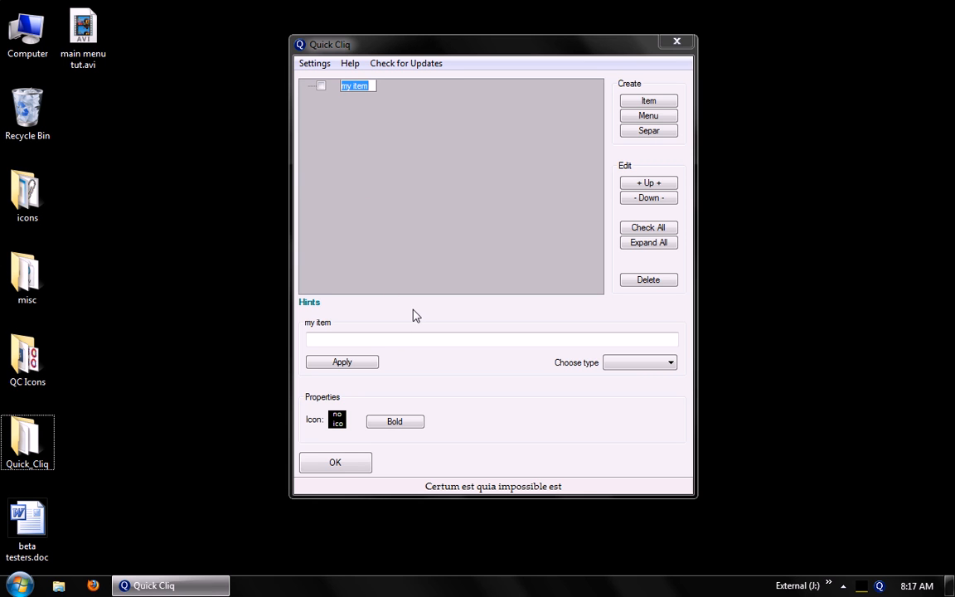
{"action": "left_click", "coordinate": [666, 361]}
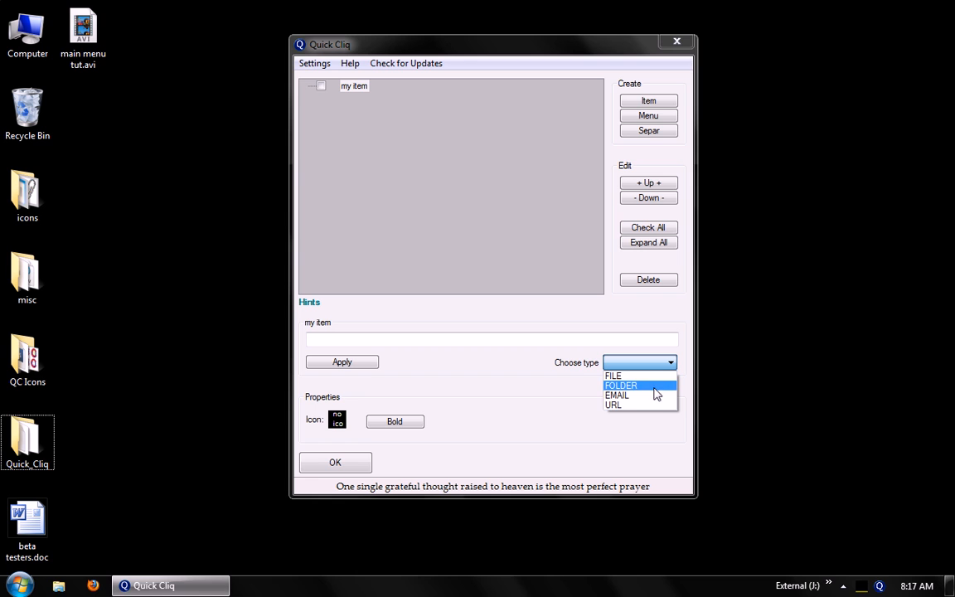
{"action": "mouse_move", "coordinate": [640, 398]}
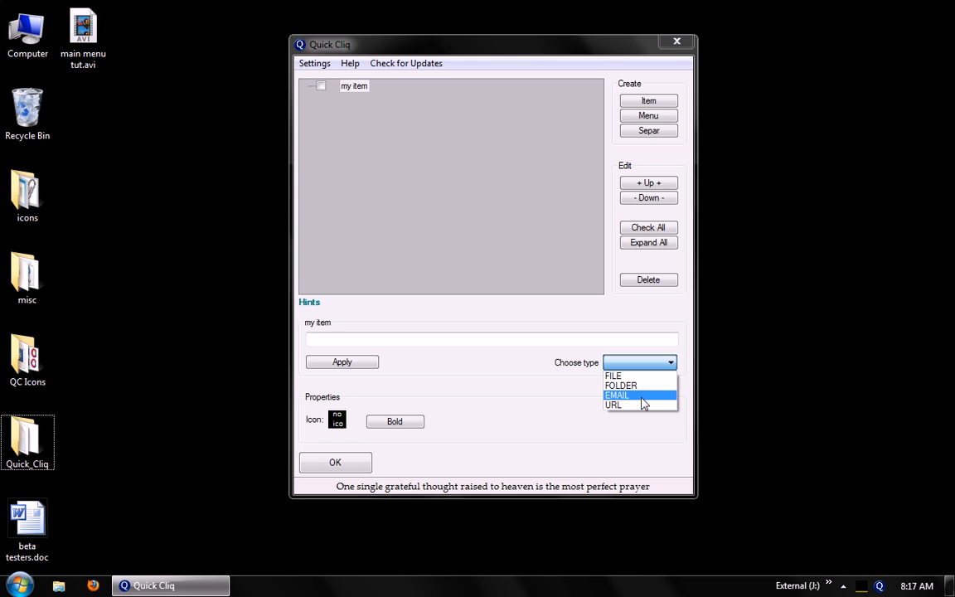
{"action": "mouse_move", "coordinate": [646, 406]}
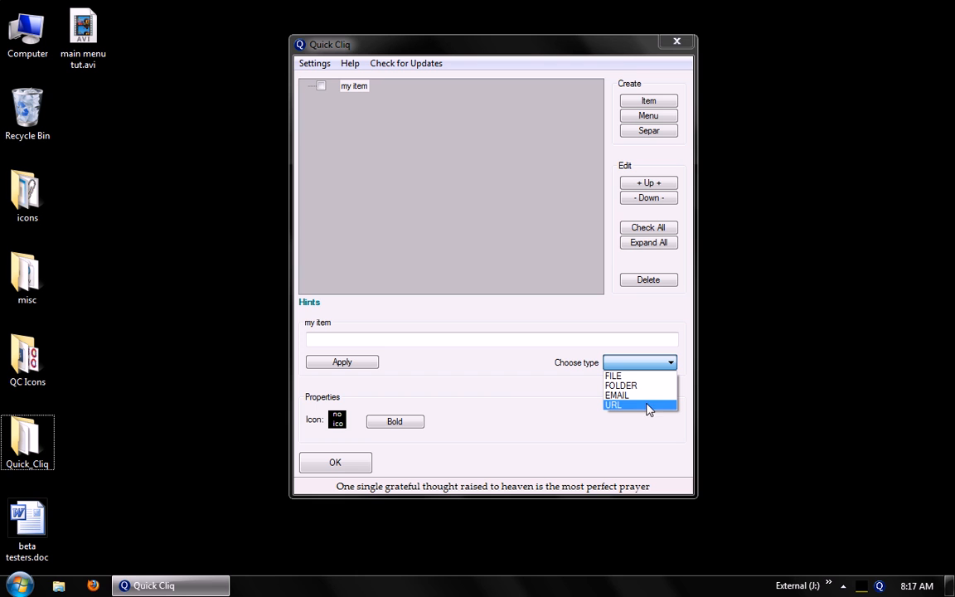
{"action": "mouse_move", "coordinate": [653, 414]}
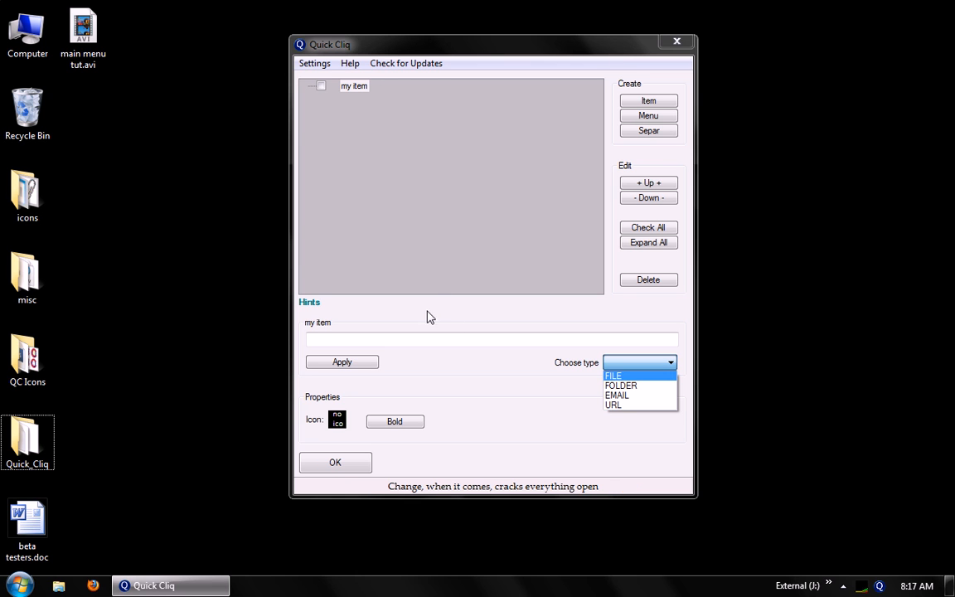
Choose the FILE type and set my item's target to 'cmd /k ipconfig'
{"action": "left_click", "coordinate": [613, 374]}
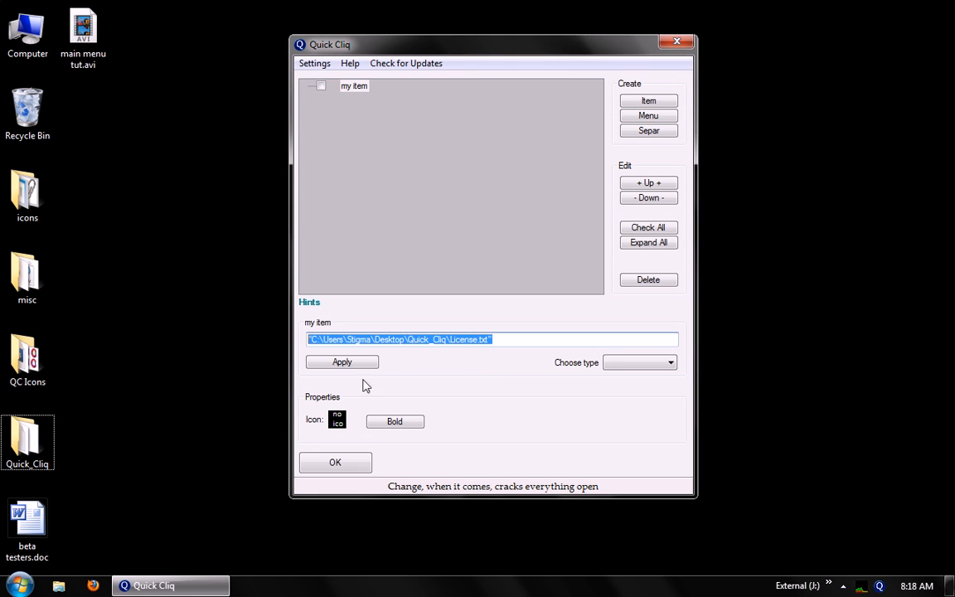
{"action": "mouse_move", "coordinate": [405, 371]}
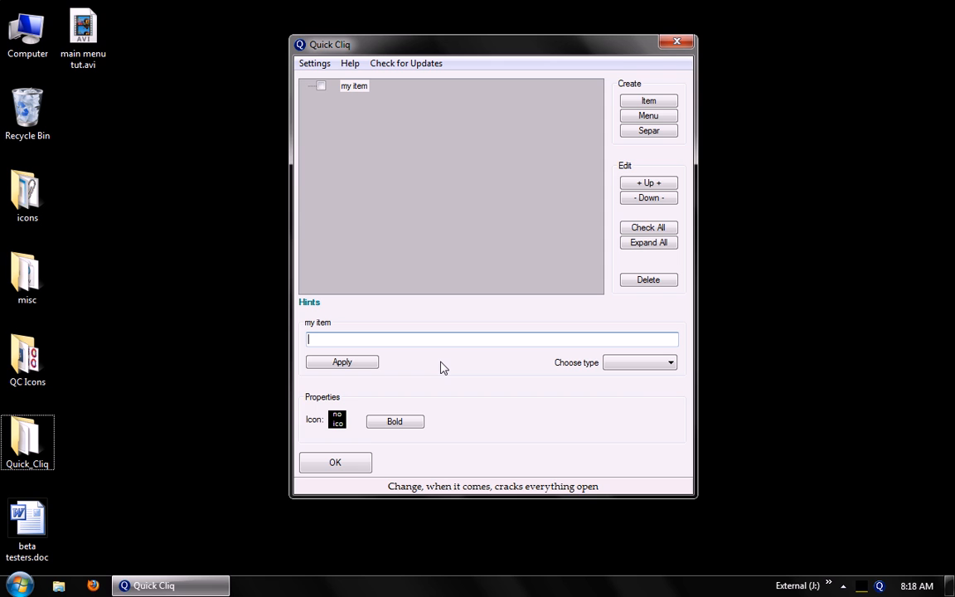
{"action": "type", "text": "cmd /k ipc"}
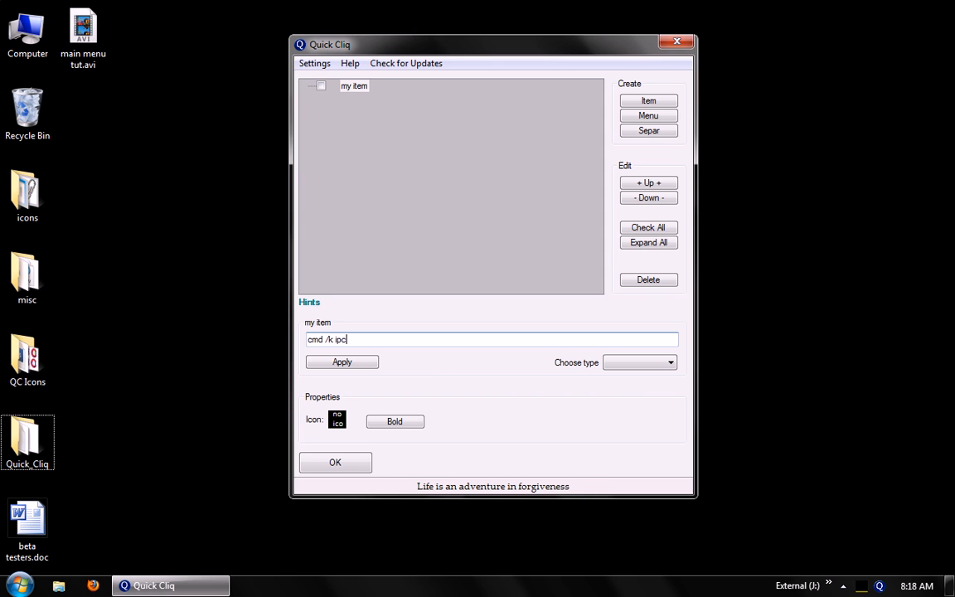
{"action": "type", "text": "onfig"}
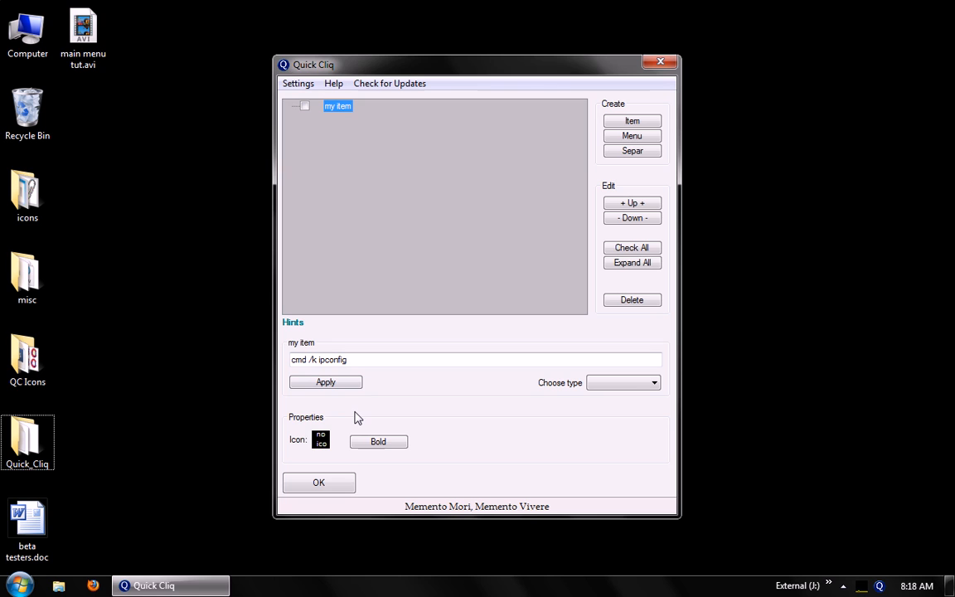
{"action": "mouse_move", "coordinate": [328, 448]}
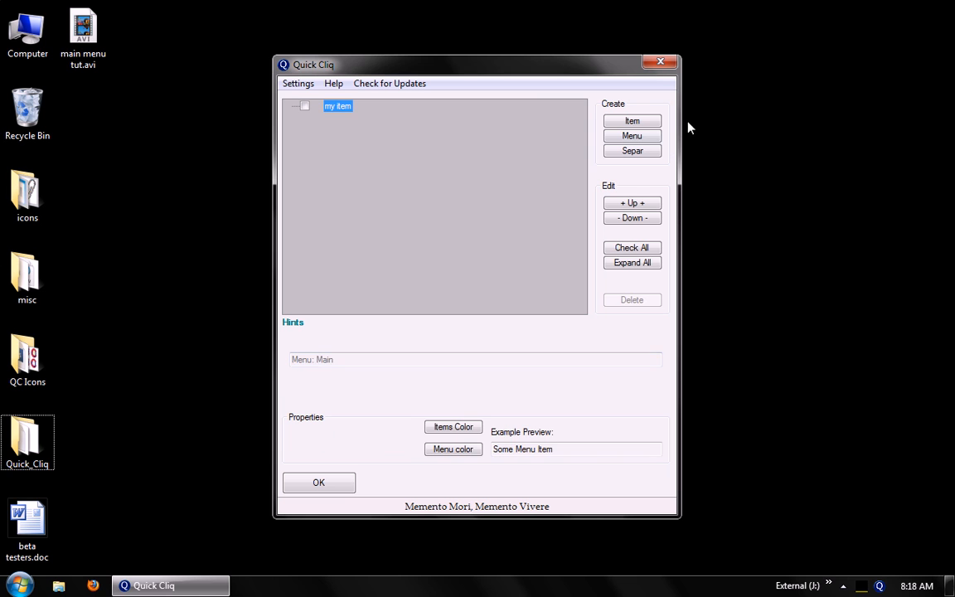
Create submenu 'NewSub' containing 'NewShortcut' and show NewSub's properties
{"action": "left_click", "coordinate": [632, 136]}
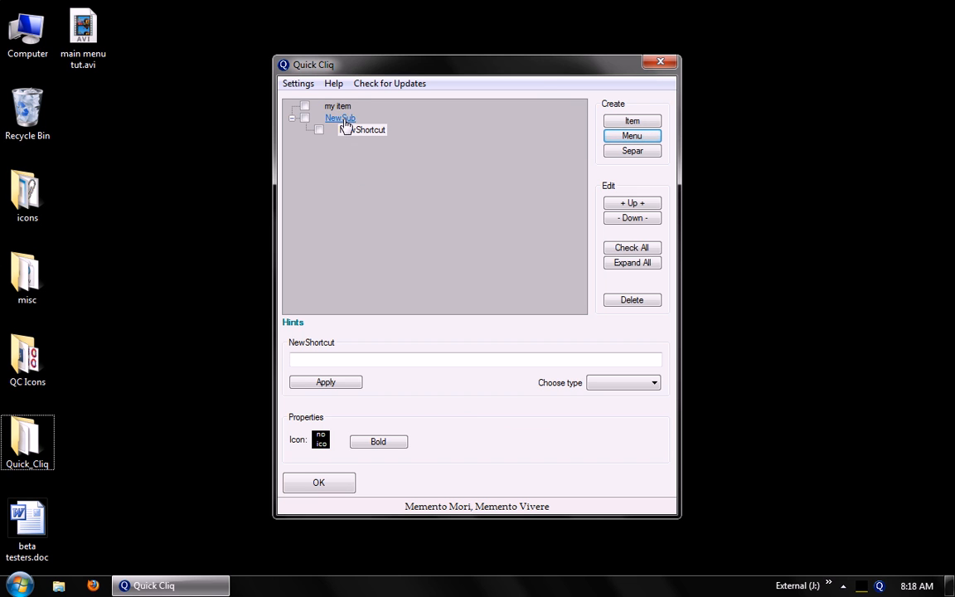
{"action": "left_click", "coordinate": [340, 118]}
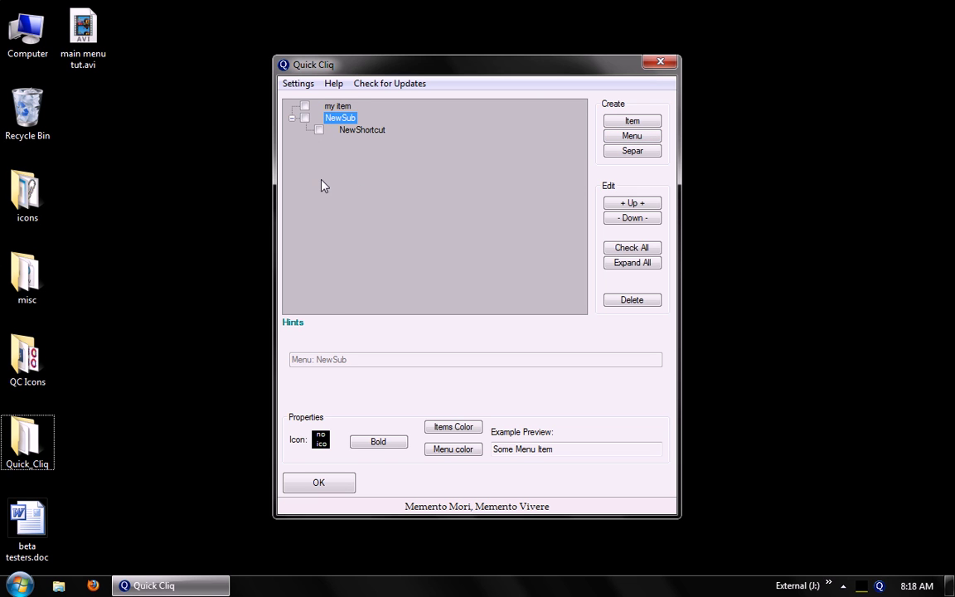
{"action": "mouse_move", "coordinate": [321, 444]}
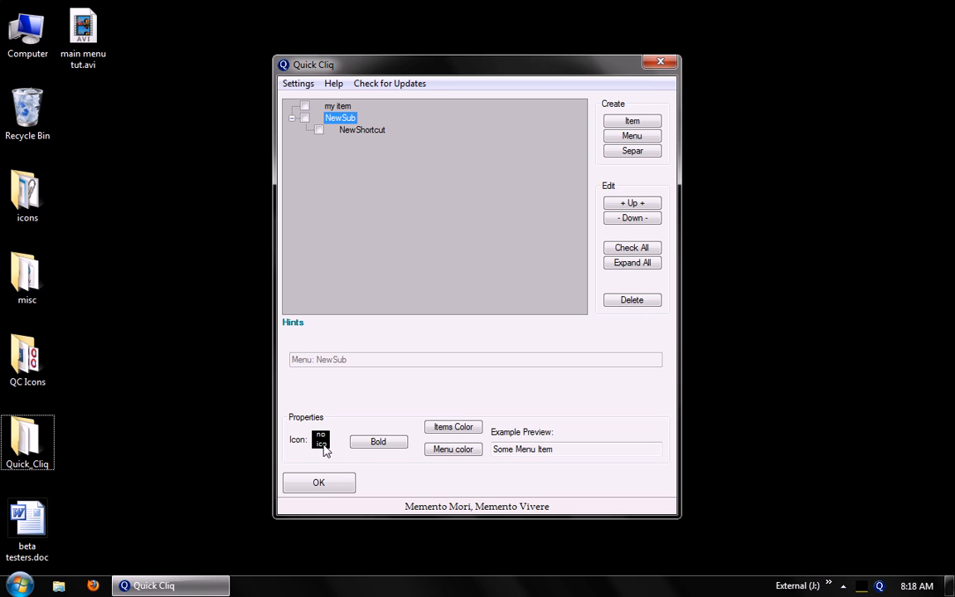
{"action": "mouse_move", "coordinate": [378, 441]}
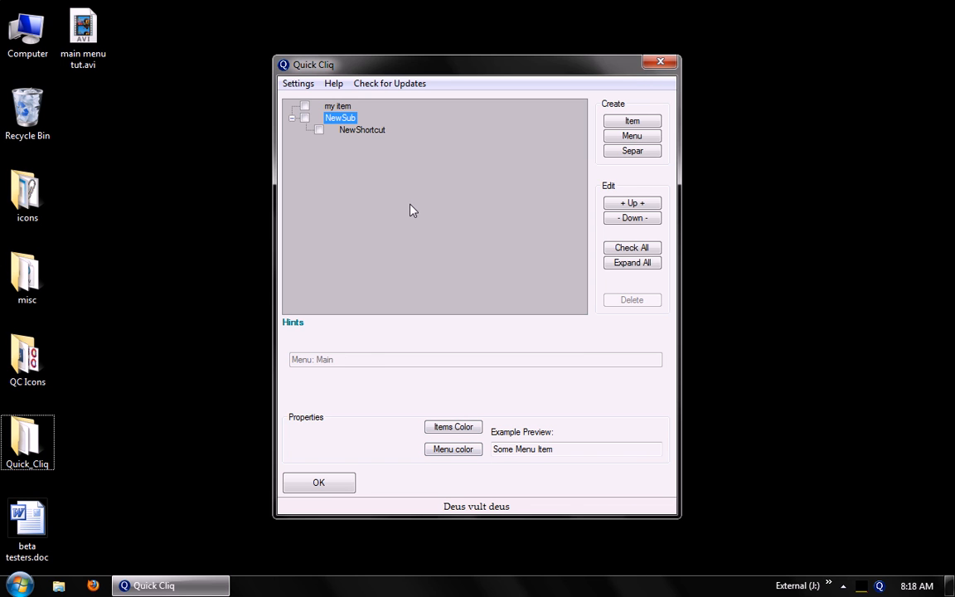
{"action": "mouse_move", "coordinate": [371, 199]}
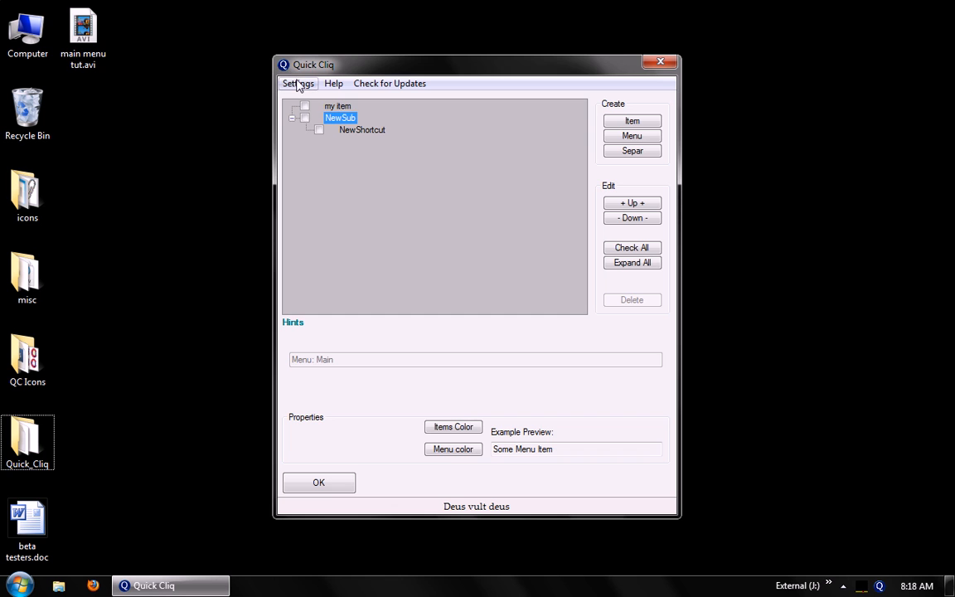
Review the main Settings and the Gestures/Hotkeys assignments, then finish with Done
{"action": "left_click", "coordinate": [300, 83]}
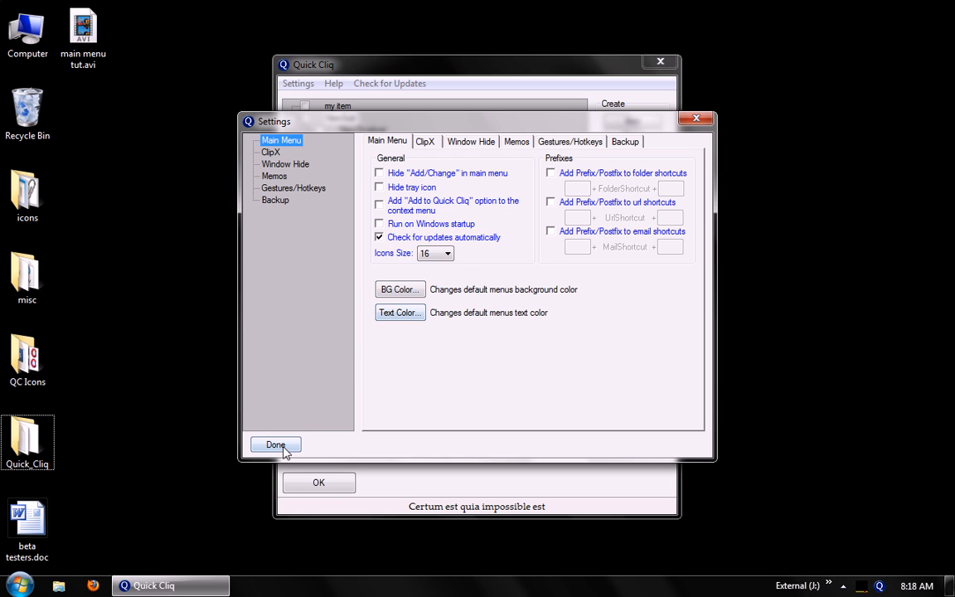
{"action": "left_click", "coordinate": [571, 141]}
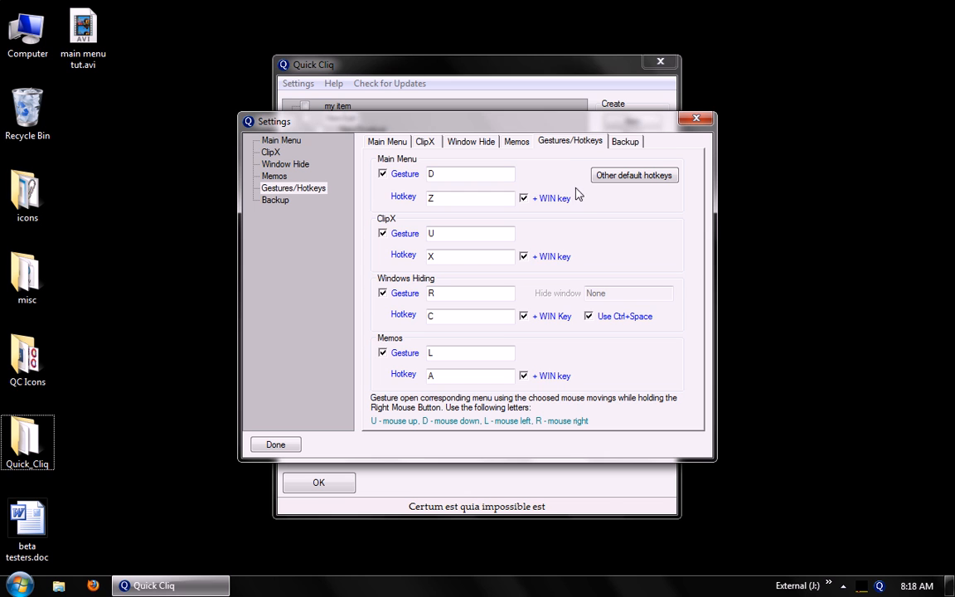
{"action": "mouse_move", "coordinate": [308, 431]}
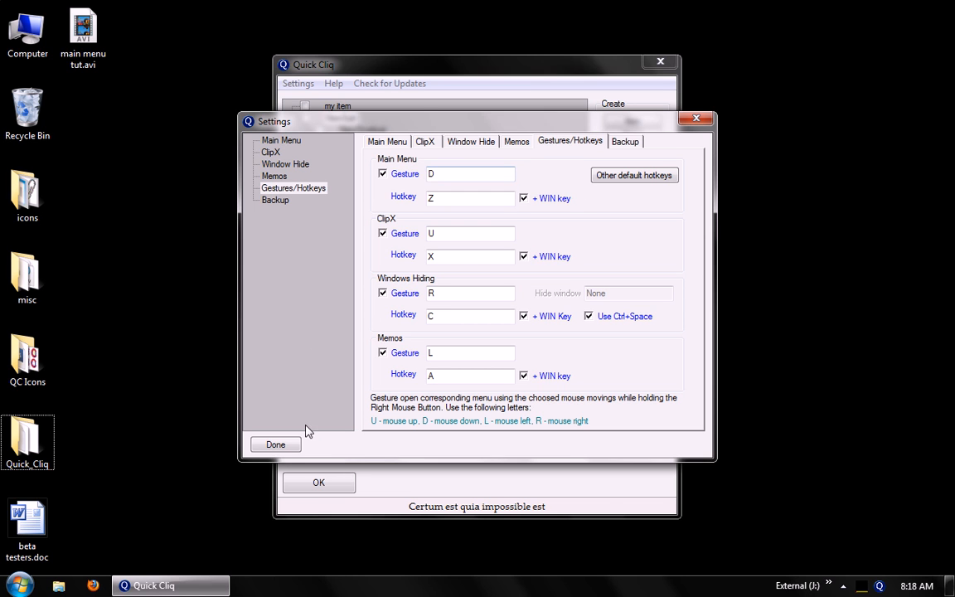
{"action": "left_click", "coordinate": [275, 444]}
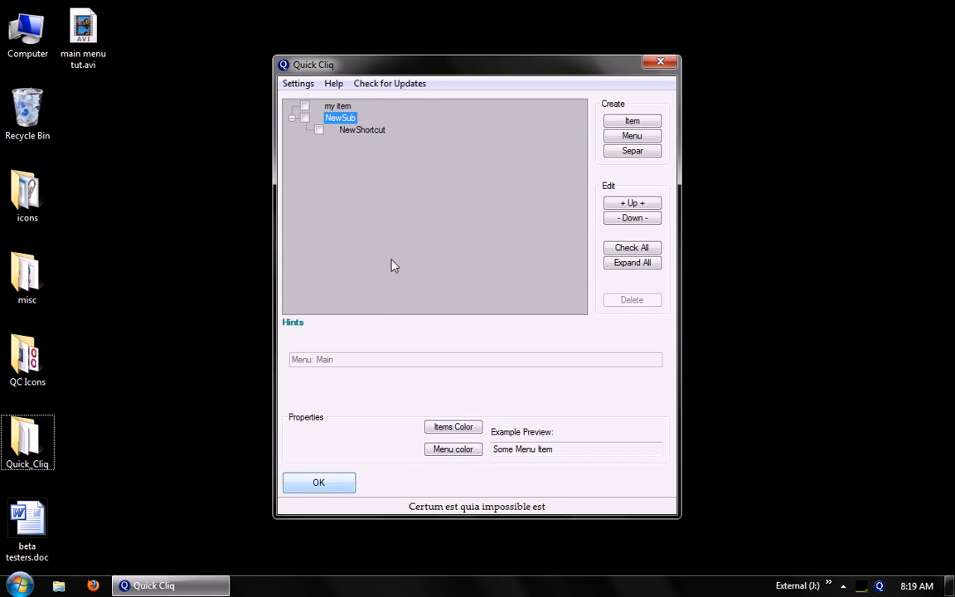
Save the menu with OK and close the editor, leaving the desktop showing
{"action": "left_click", "coordinate": [309, 484]}
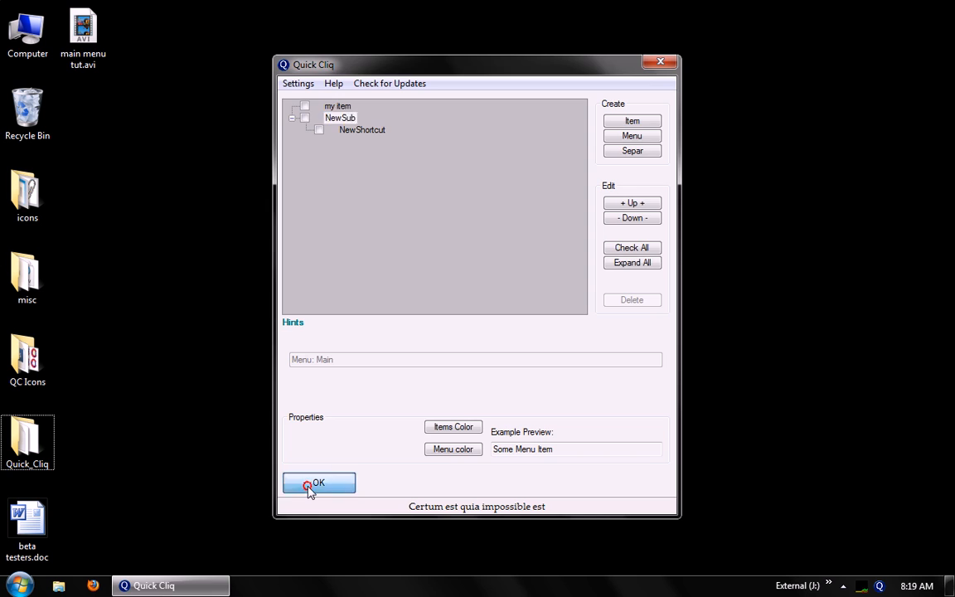
{"action": "left_click", "coordinate": [318, 482]}
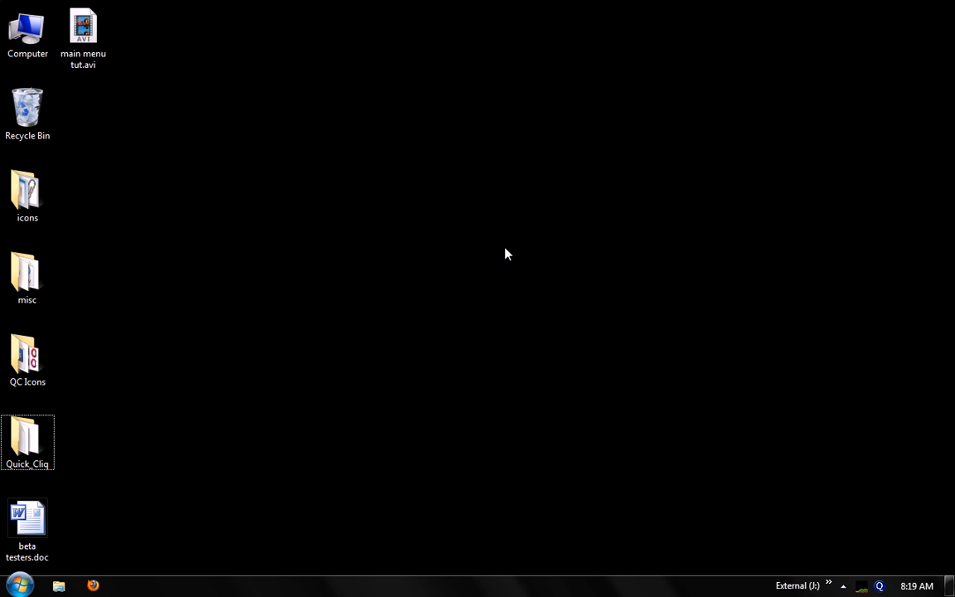